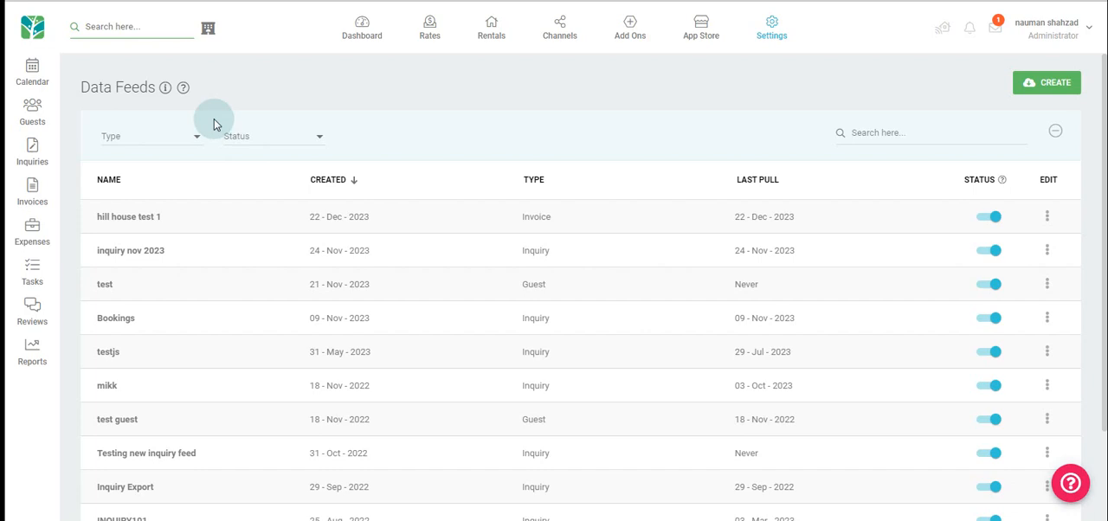
{"action": "mouse_move", "coordinate": [246, 159]}
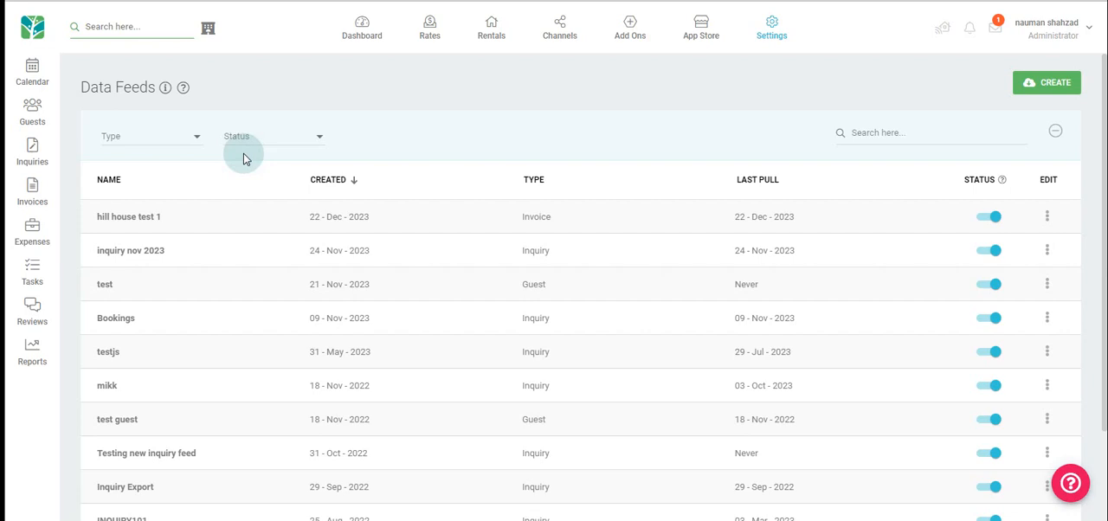
{"action": "mouse_move", "coordinate": [346, 131]}
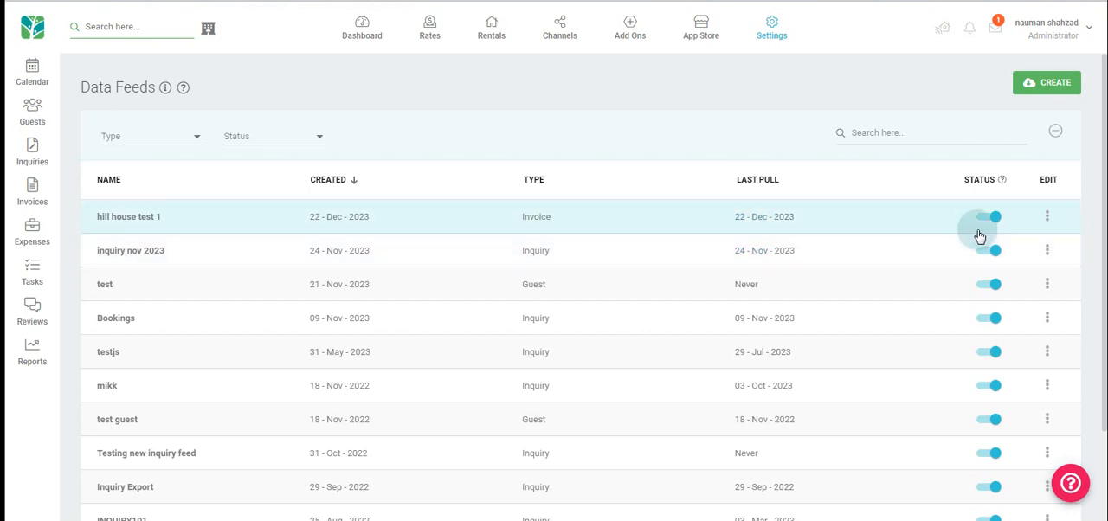
- Reveal the Edit and Delete options for the 'inquiry nov 2023' data feed row
{"action": "left_click", "coordinate": [1046, 249]}
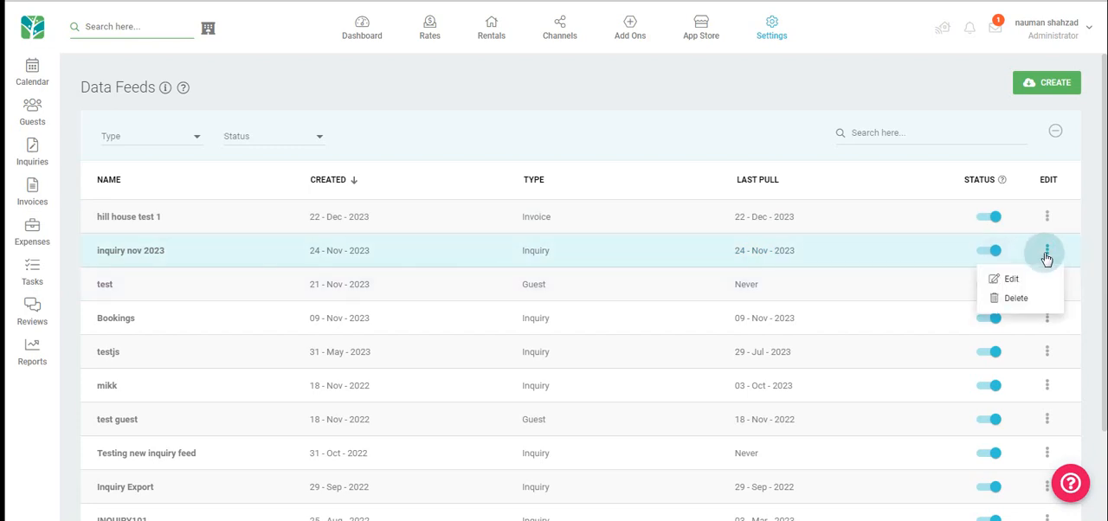